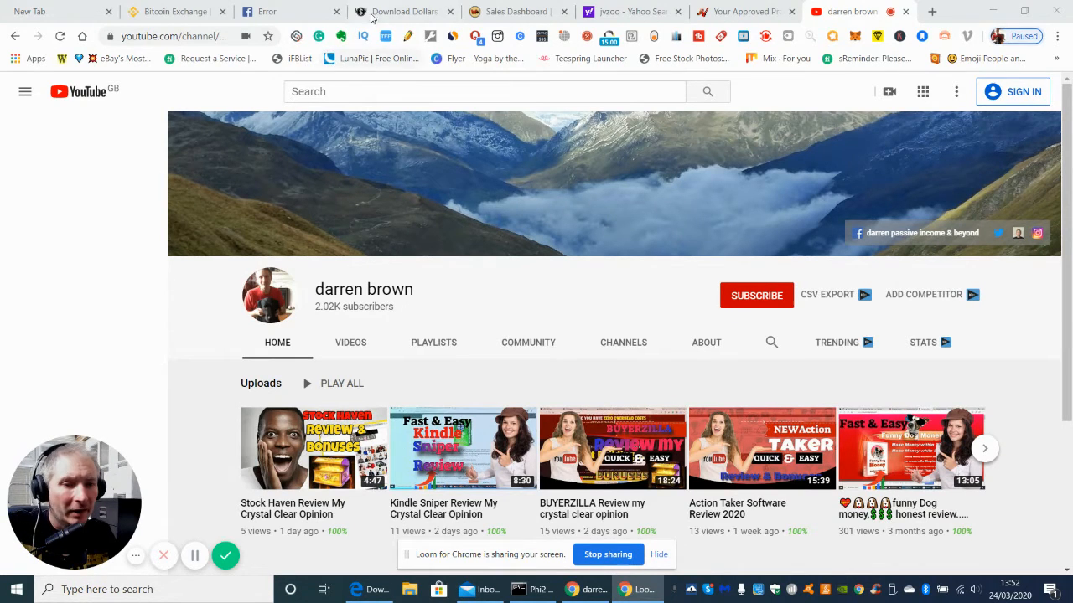
# Switch to the Download Dollars tab and scroll past the JV video to the $10-per-day headline.
pyautogui.click(402, 10)
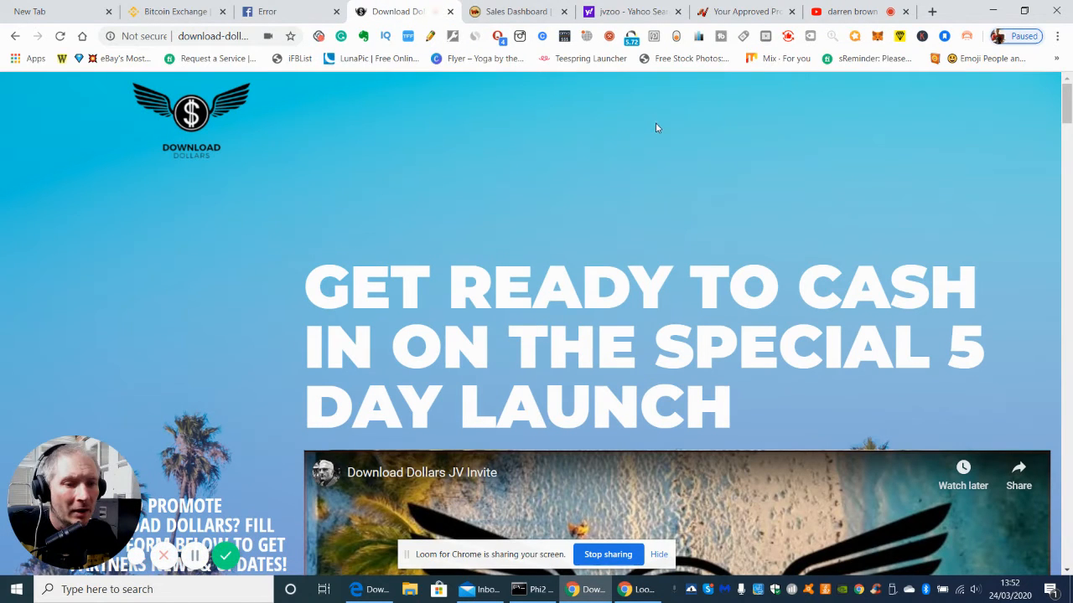
pyautogui.moveTo(773, 166)
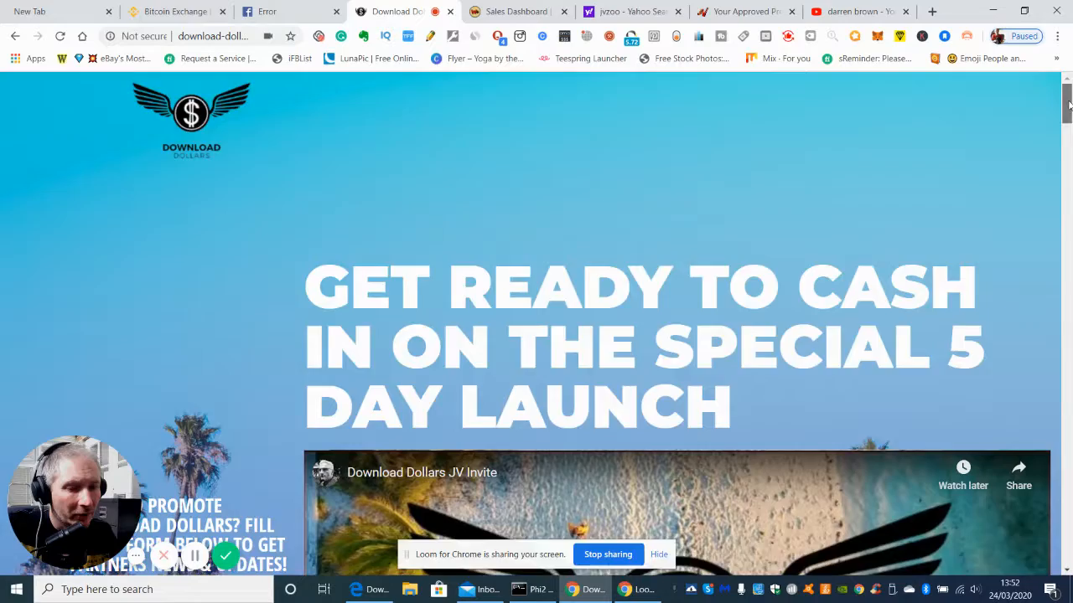
pyautogui.scroll(-3)
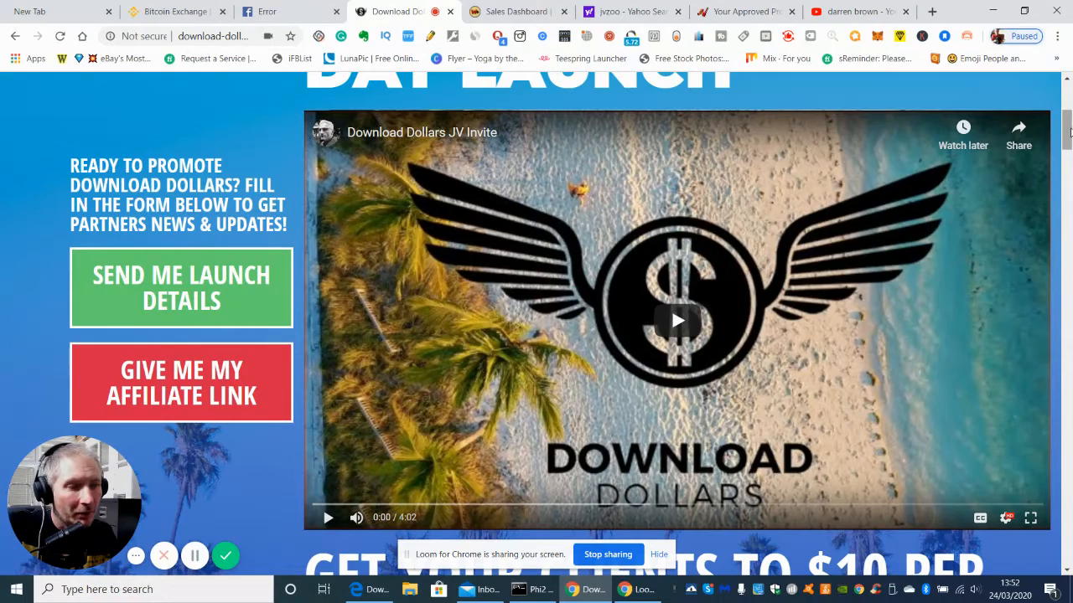
pyautogui.scroll(-3)
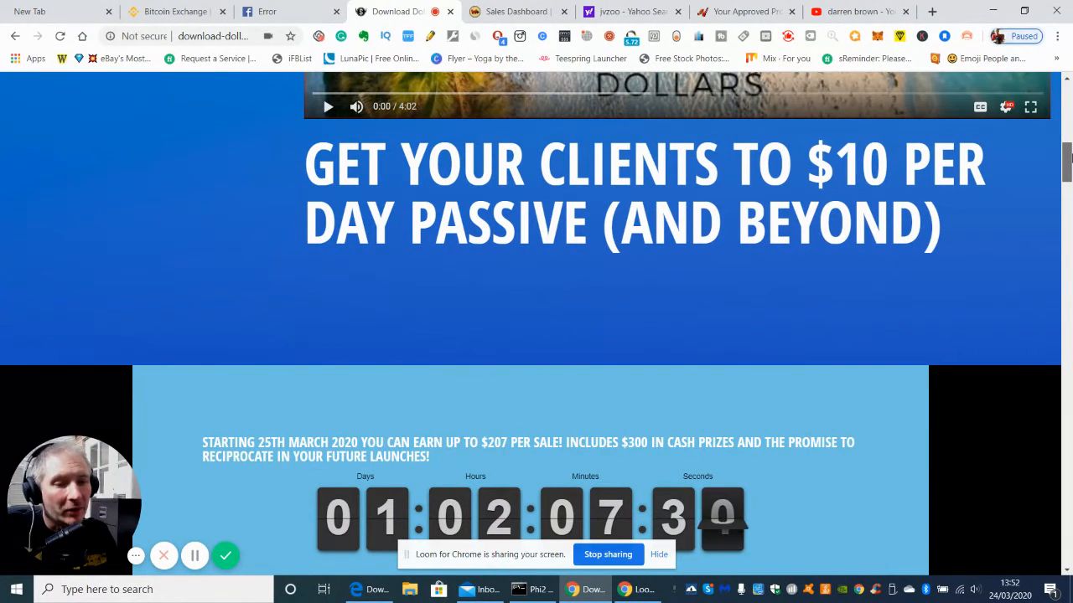
pyautogui.scroll(-3)
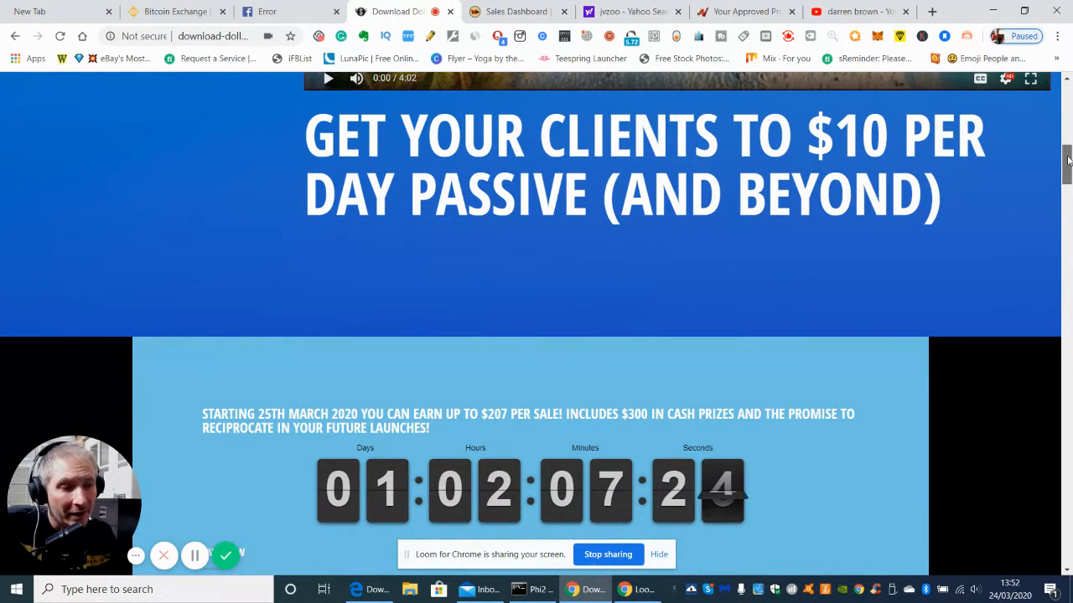
pyautogui.scroll(-3)
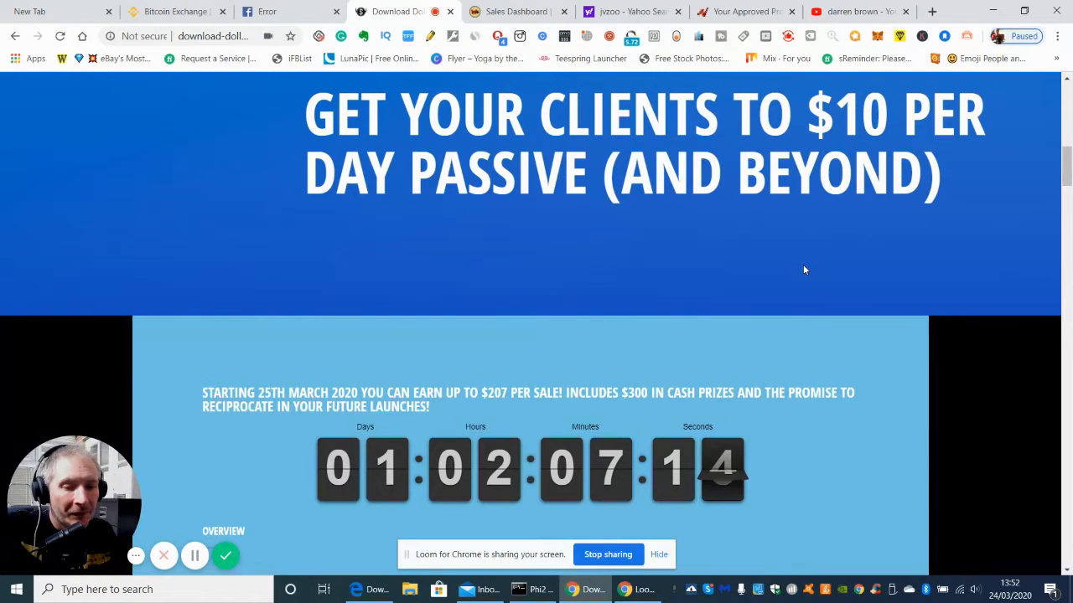
pyautogui.moveTo(250, 368)
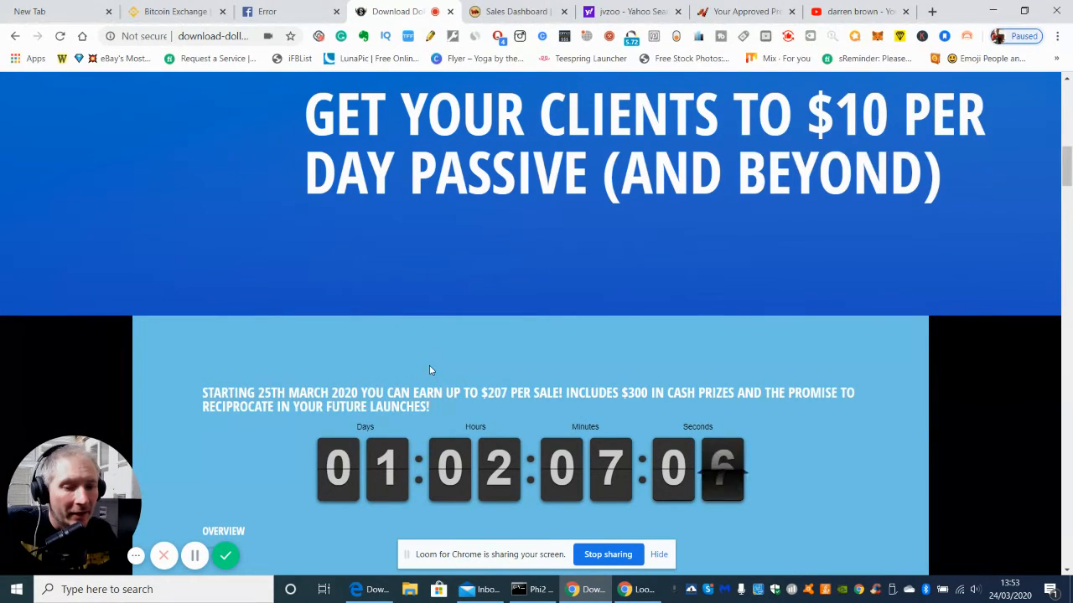
pyautogui.moveTo(513, 376)
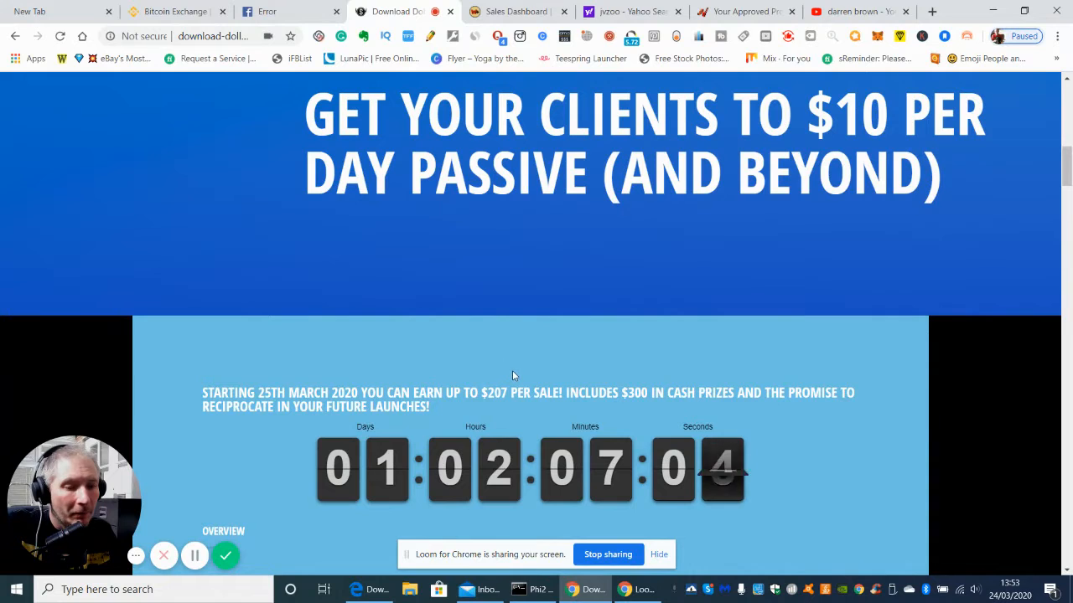
pyautogui.moveTo(685, 375)
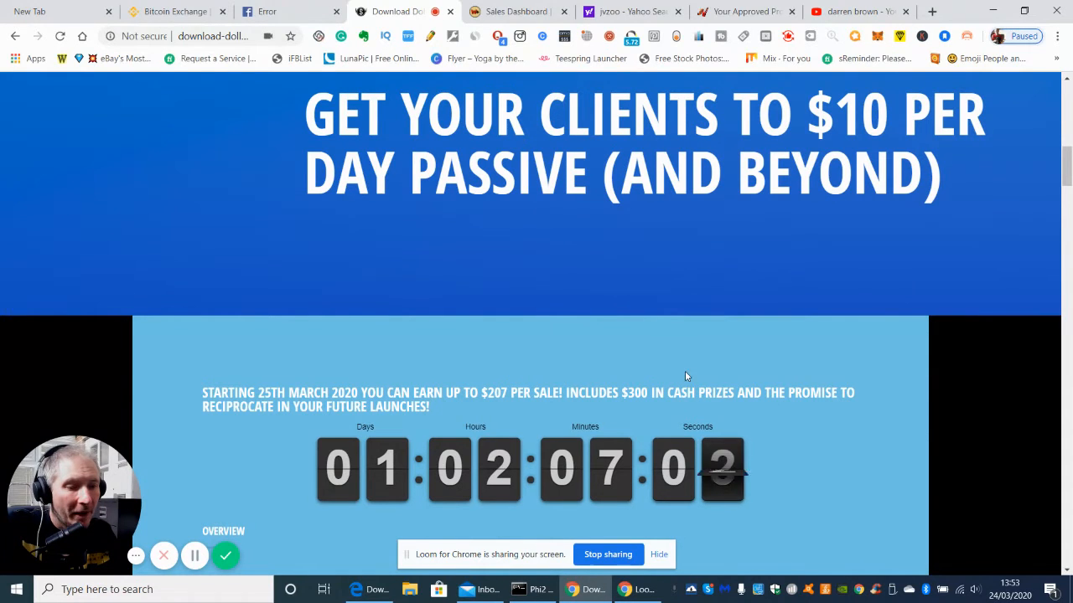
pyautogui.moveTo(516, 366)
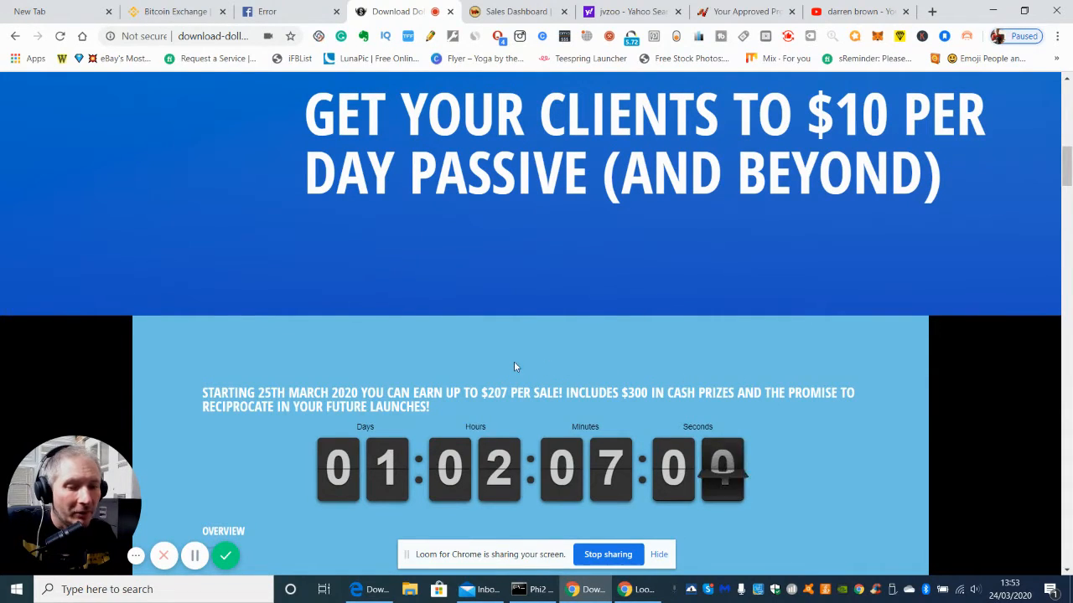
pyautogui.moveTo(372, 365)
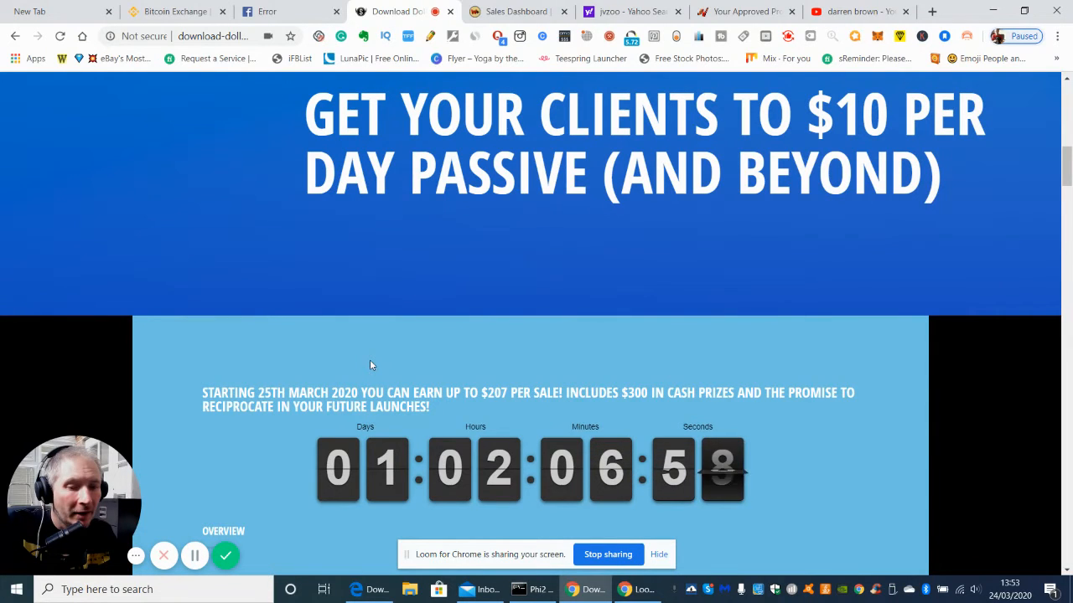
pyautogui.moveTo(885, 404)
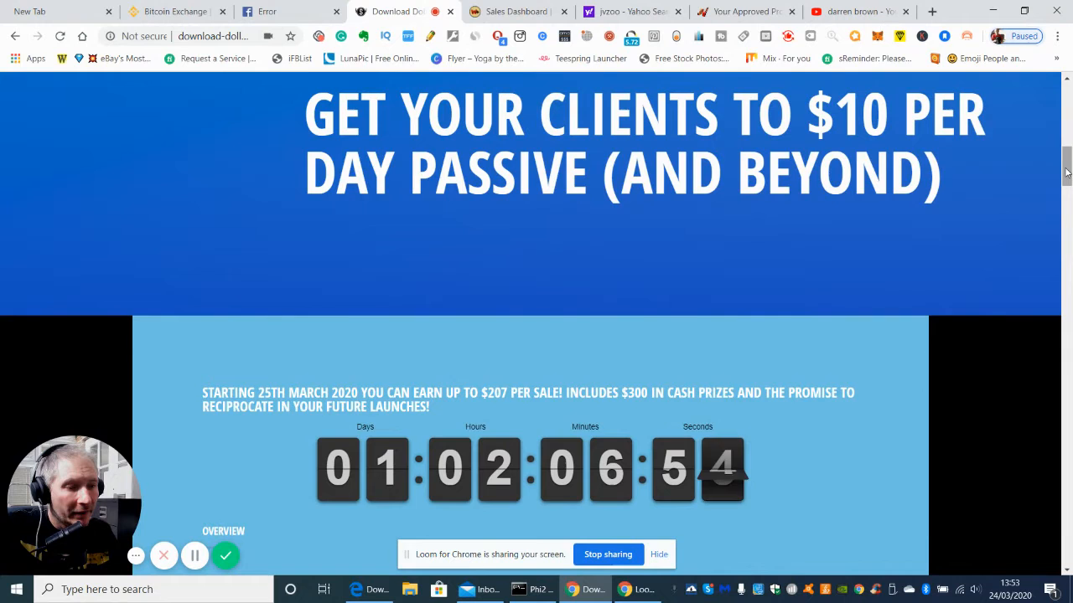
# Scroll down to the Overview of the PLR, list-building and Kindle $10-a-day strategy.
pyautogui.scroll(-3)
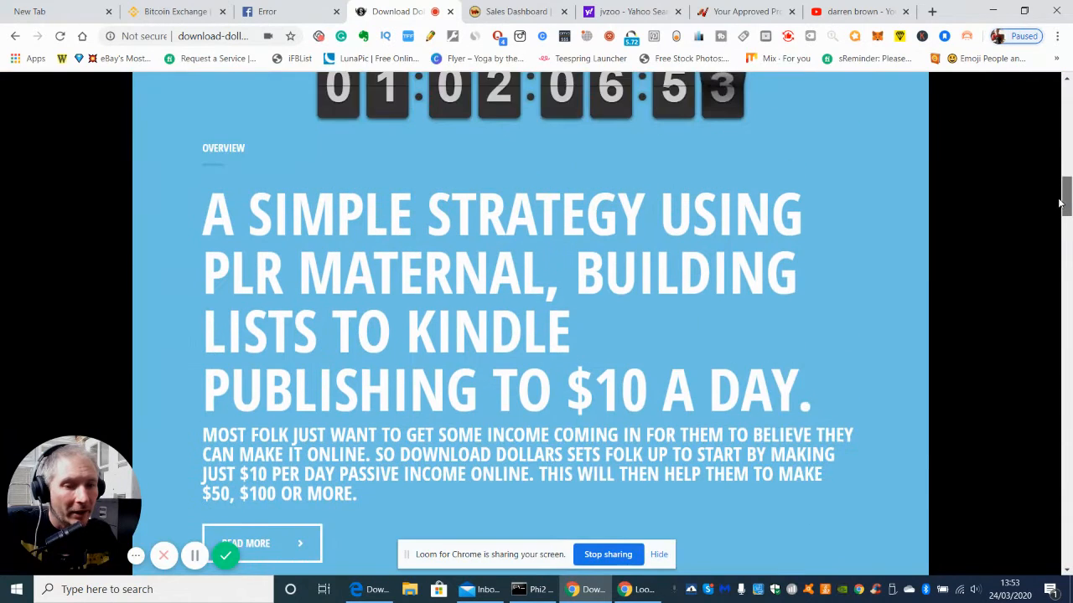
pyautogui.scroll(-3)
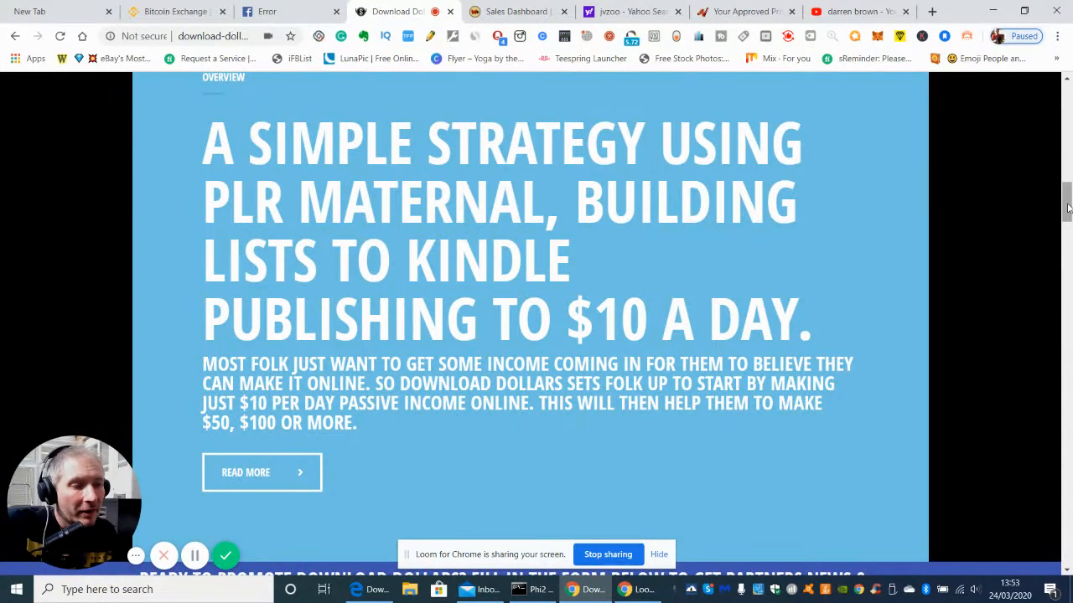
# Scroll past the $7.97, $36.97 and $197 funnel prices and the contest prizes.
pyautogui.scroll(-3)
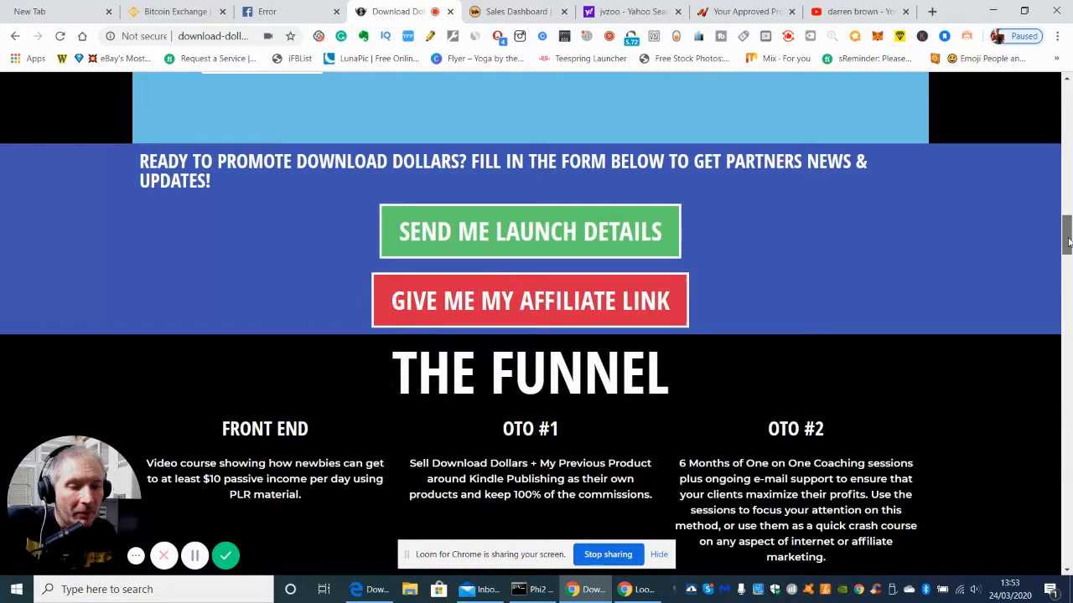
pyautogui.scroll(-3)
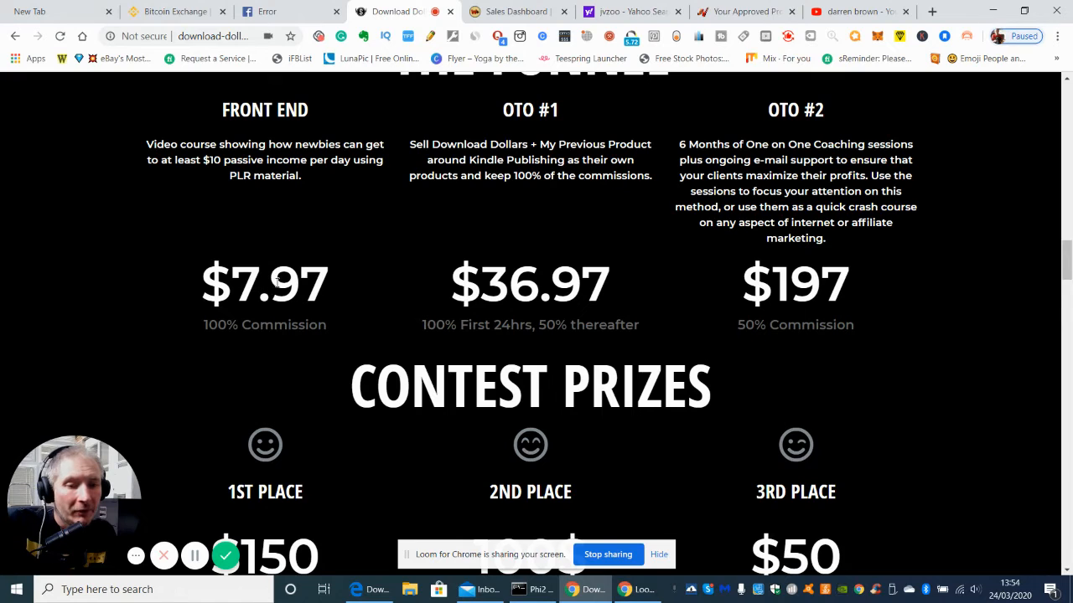
pyautogui.moveTo(281, 248)
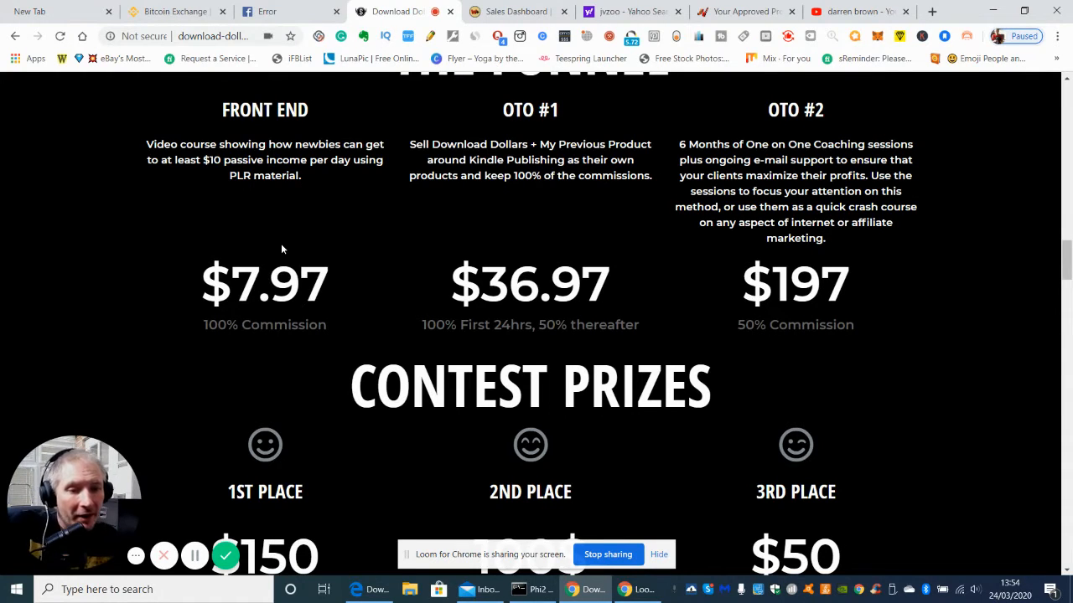
pyautogui.moveTo(461, 139)
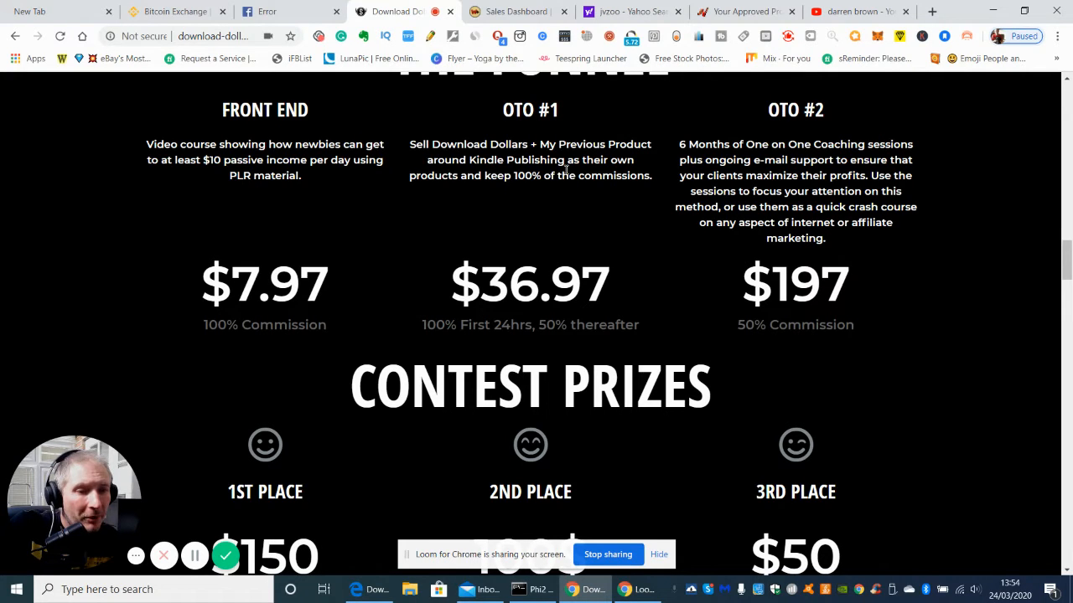
pyautogui.moveTo(533, 191)
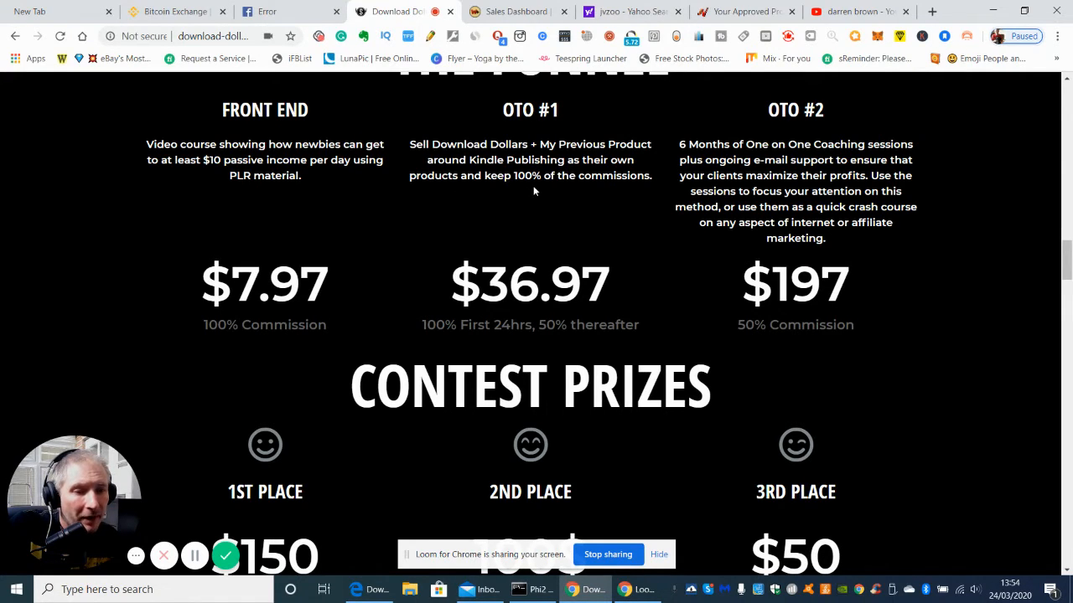
pyautogui.moveTo(612, 110)
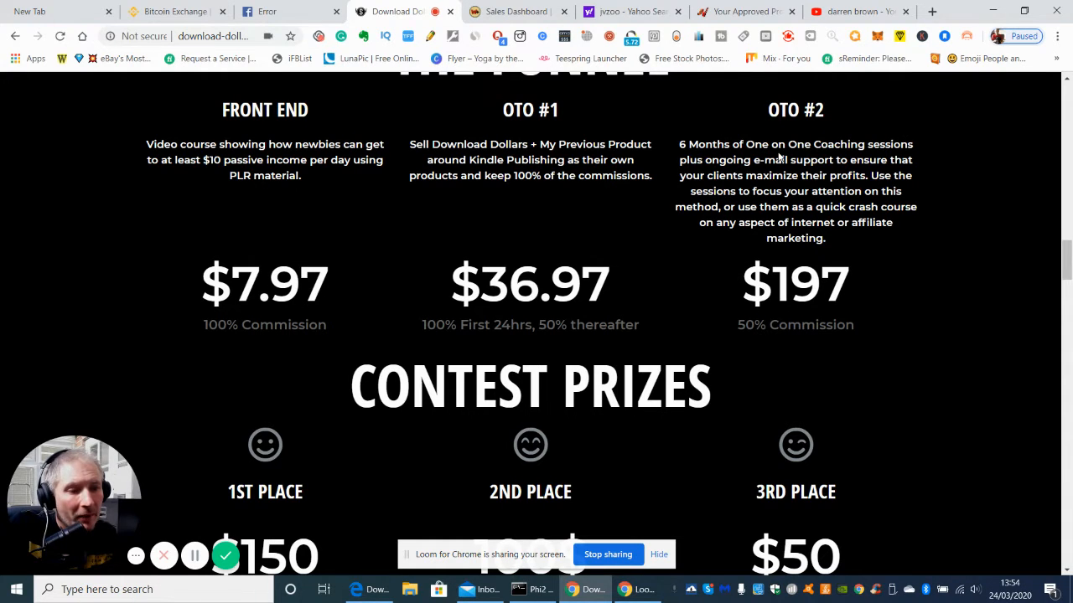
pyautogui.moveTo(796, 171)
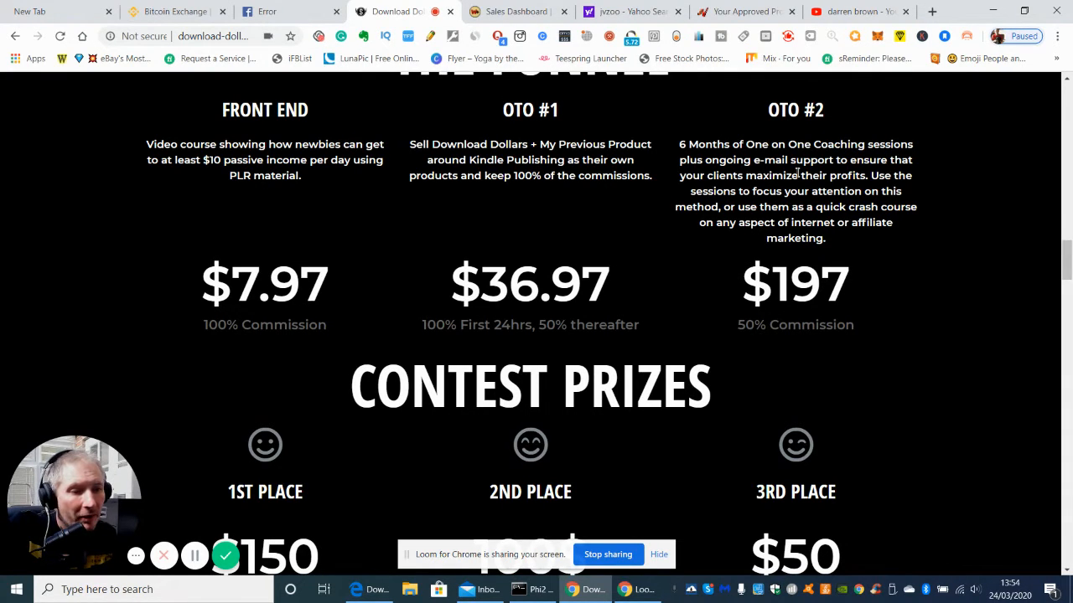
pyautogui.moveTo(925, 184)
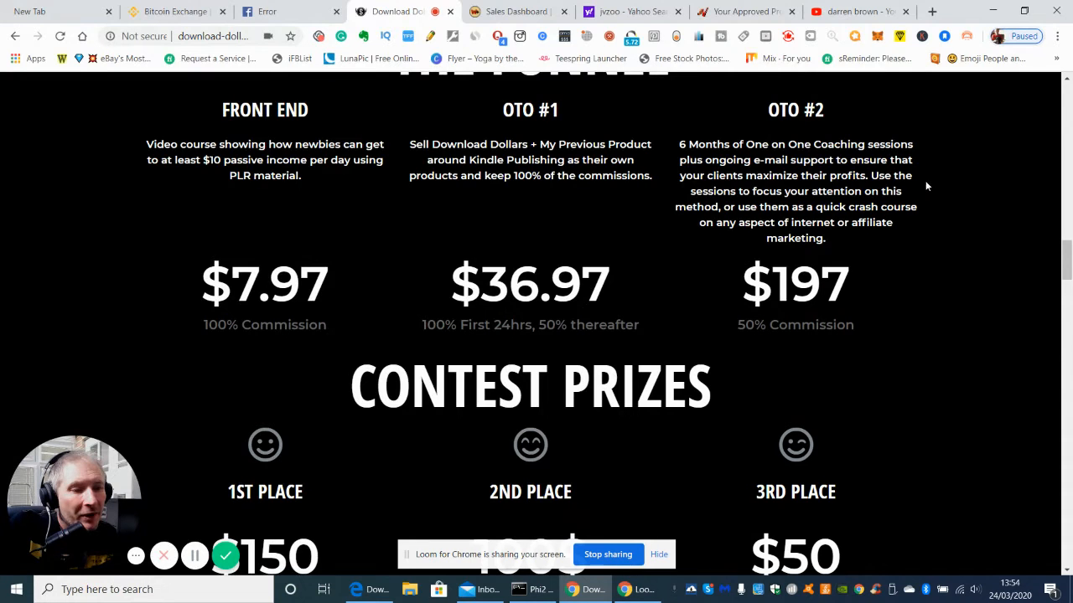
pyautogui.moveTo(935, 194)
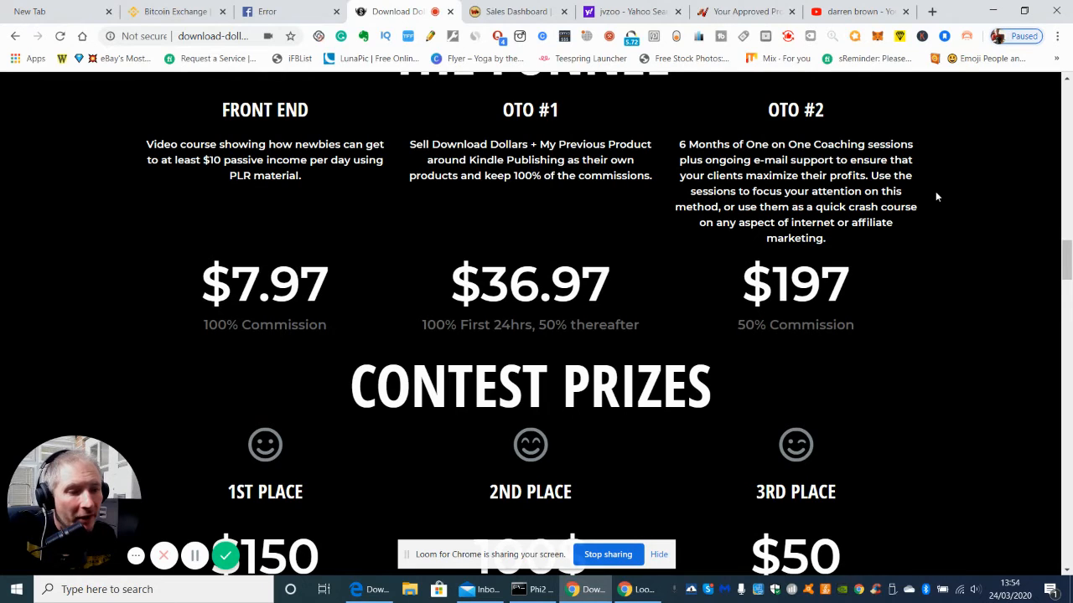
pyautogui.moveTo(937, 207)
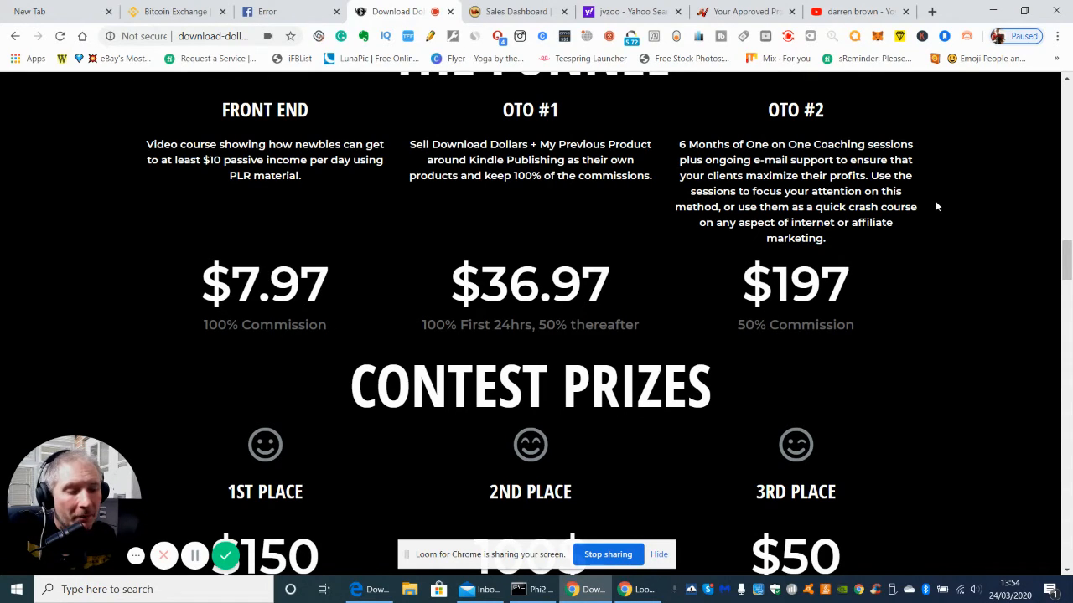
pyautogui.moveTo(848, 308)
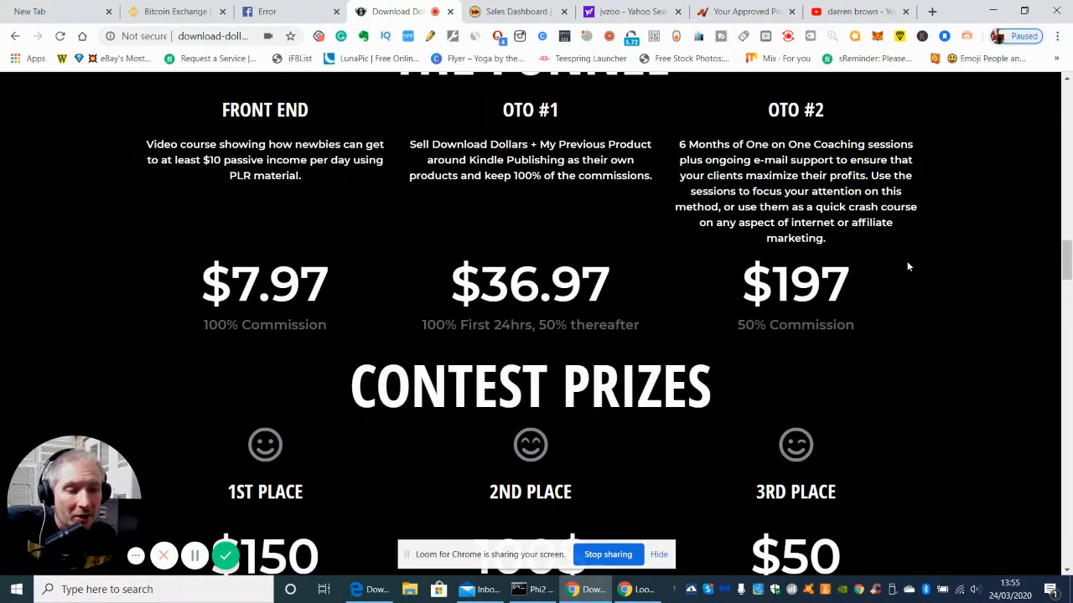
pyautogui.moveTo(1004, 264)
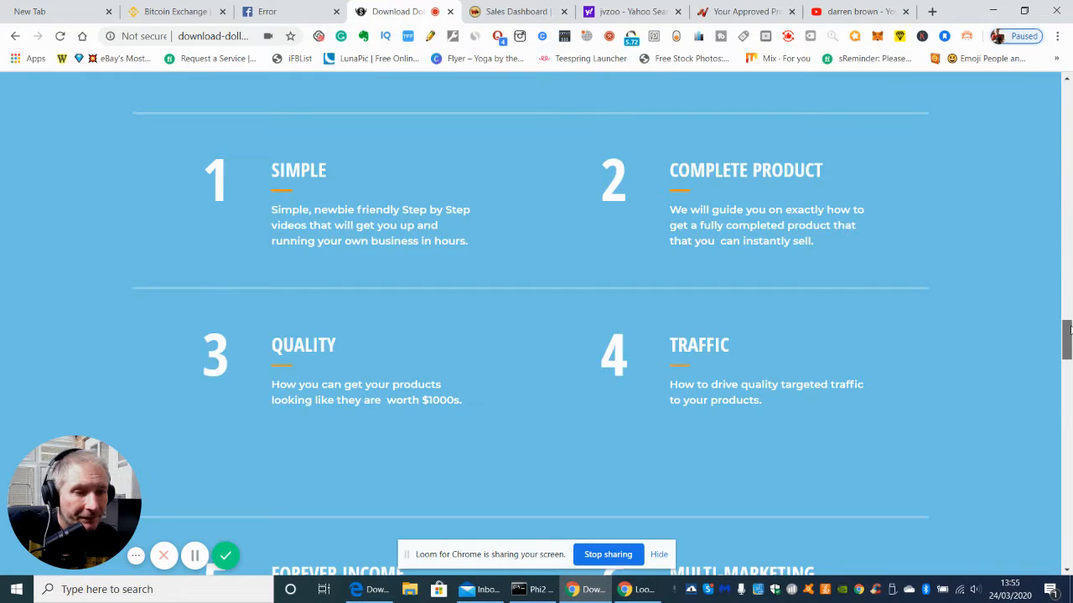
# Scroll through features 1-4: Simple, Complete Product, Quality and Traffic.
pyautogui.scroll(3)
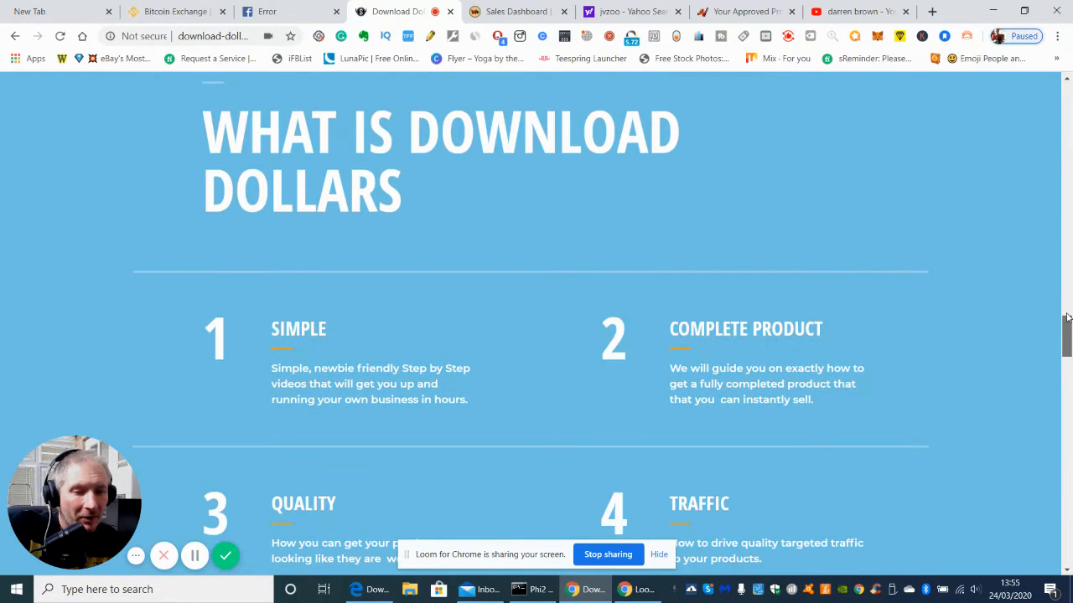
pyautogui.scroll(-3)
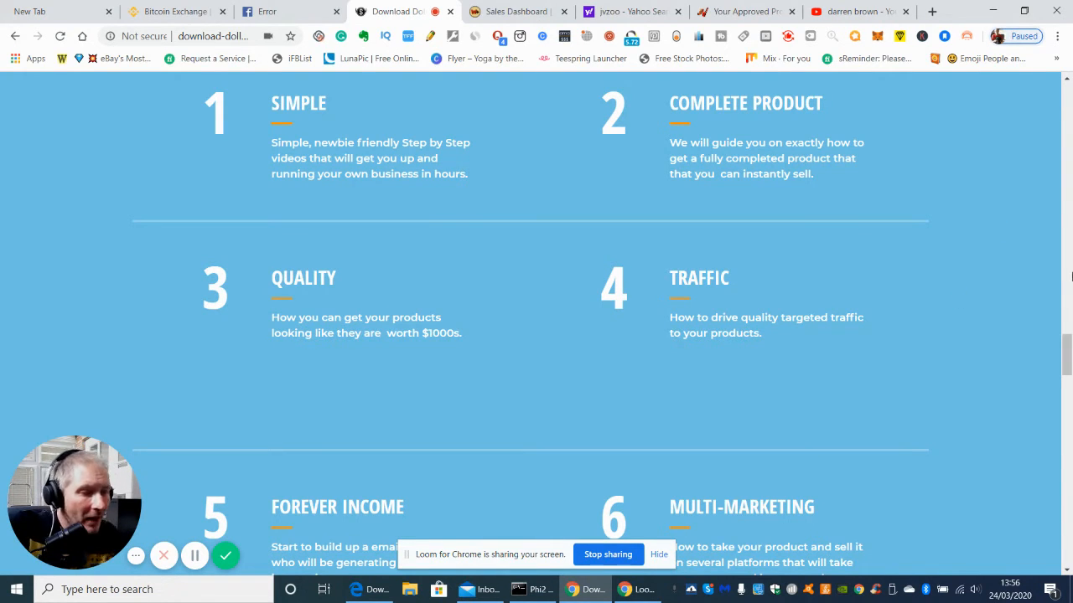
# Scroll over Forever Income and Multi-Marketing down to the 'Ready to promote' partner sign-up.
pyautogui.scroll(-3)
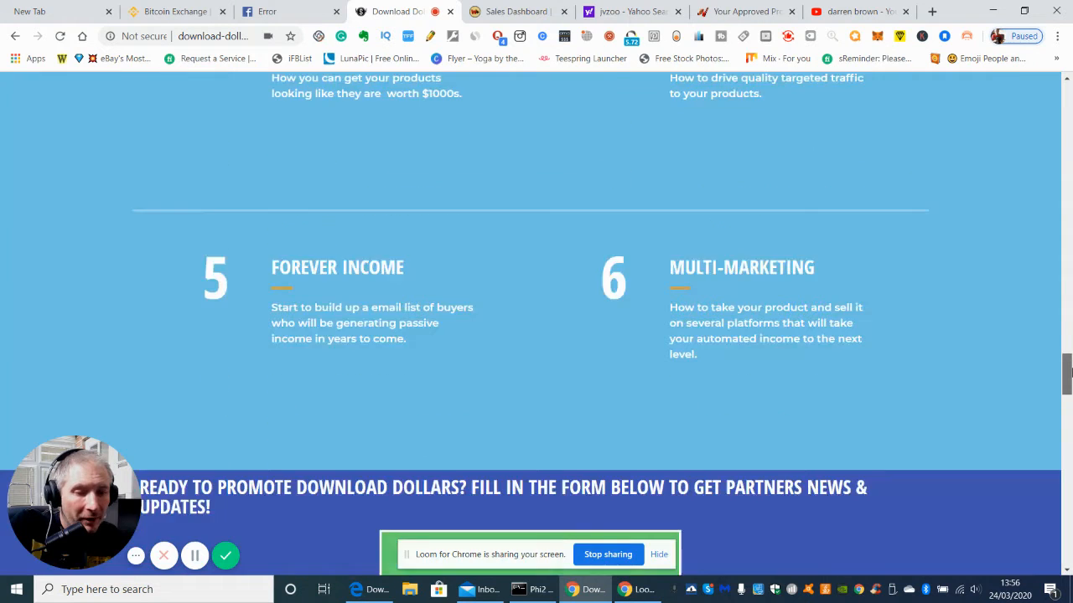
pyautogui.scroll(-3)
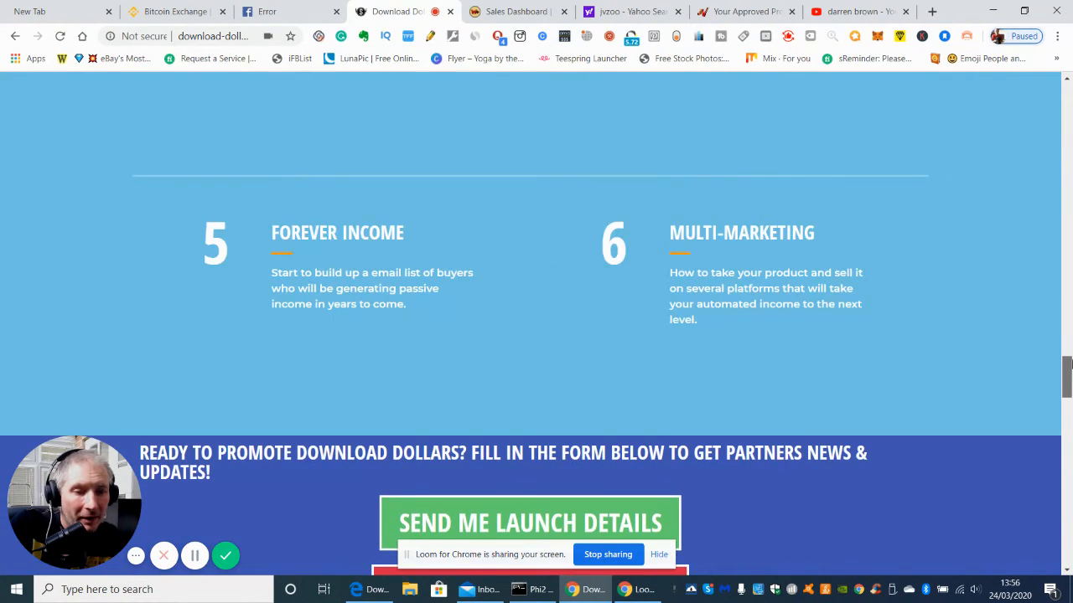
pyautogui.scroll(3)
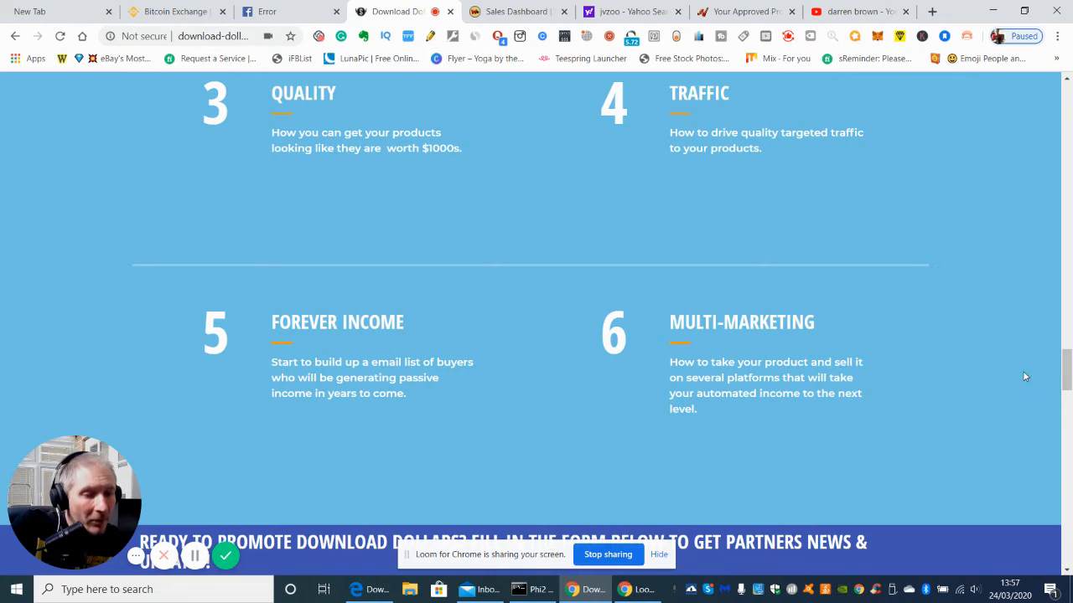
pyautogui.moveTo(992, 359)
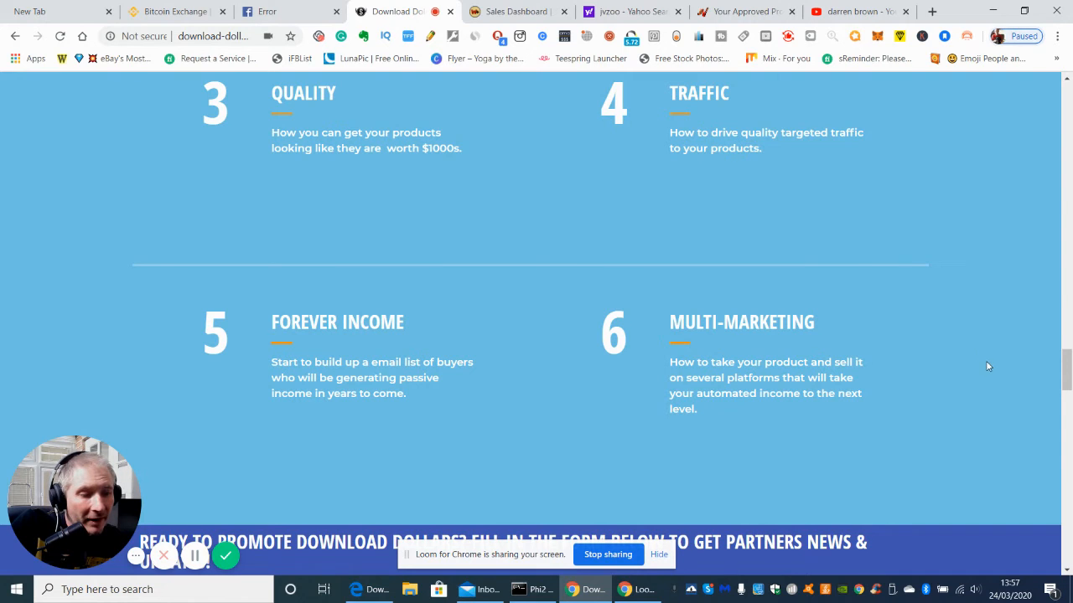
pyautogui.moveTo(1019, 369)
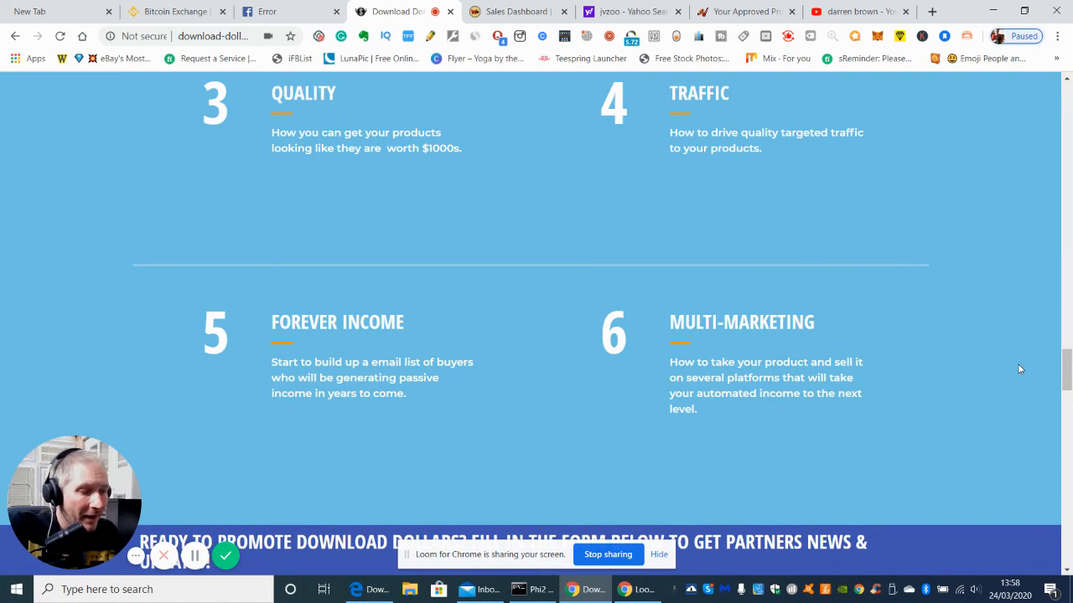
pyautogui.scroll(-3)
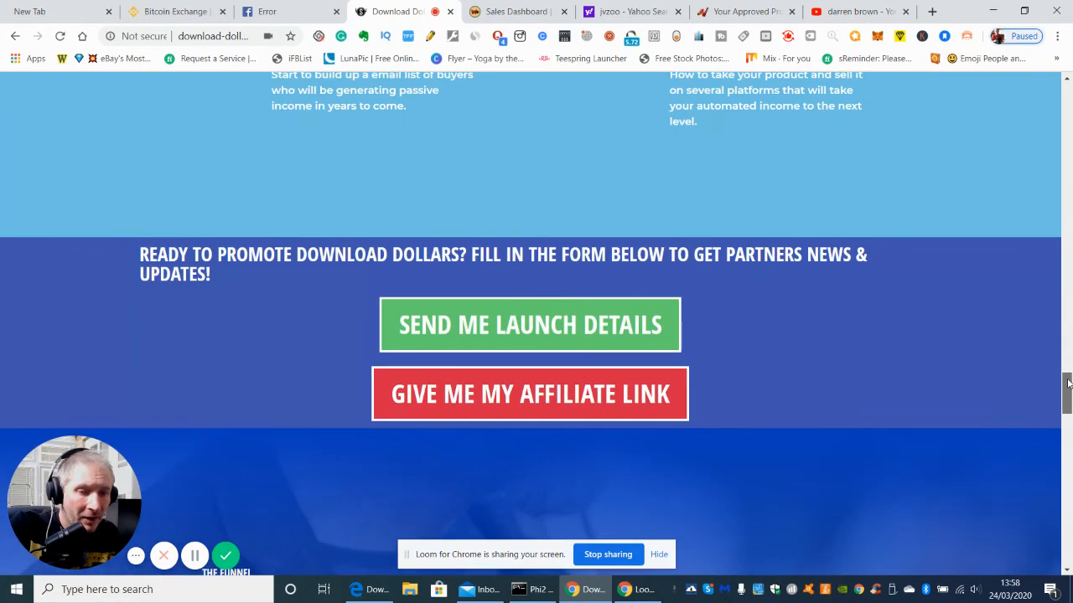
# Scroll down to the 'Who is Paul Tiley?' bio, then back up toward the headline.
pyautogui.scroll(-3)
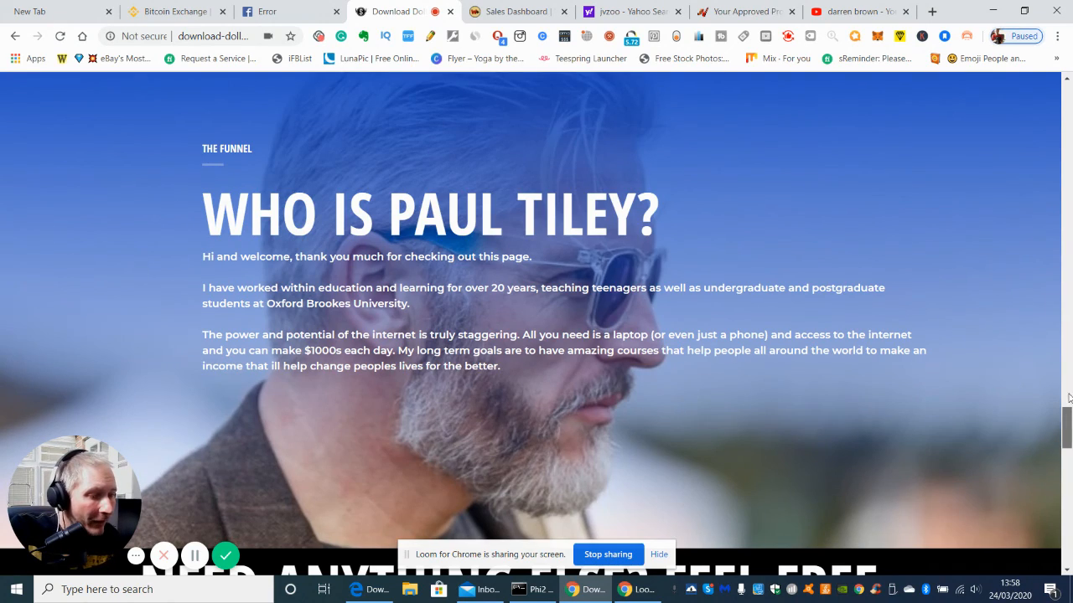
pyautogui.scroll(3)
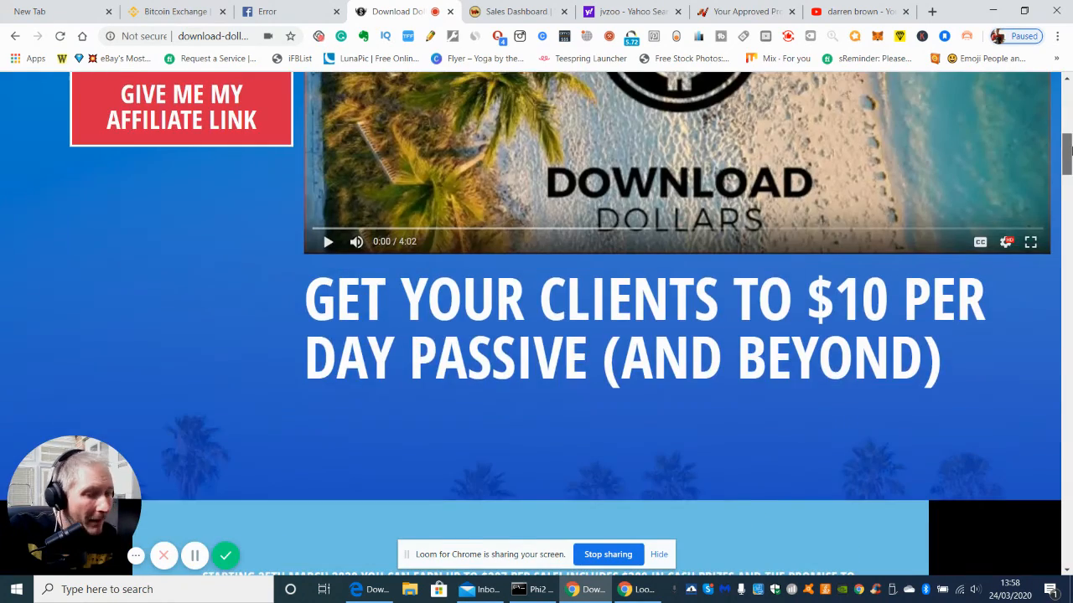
# Scroll to the page top showing the logo and special 5-day launch headline.
pyautogui.scroll(3)
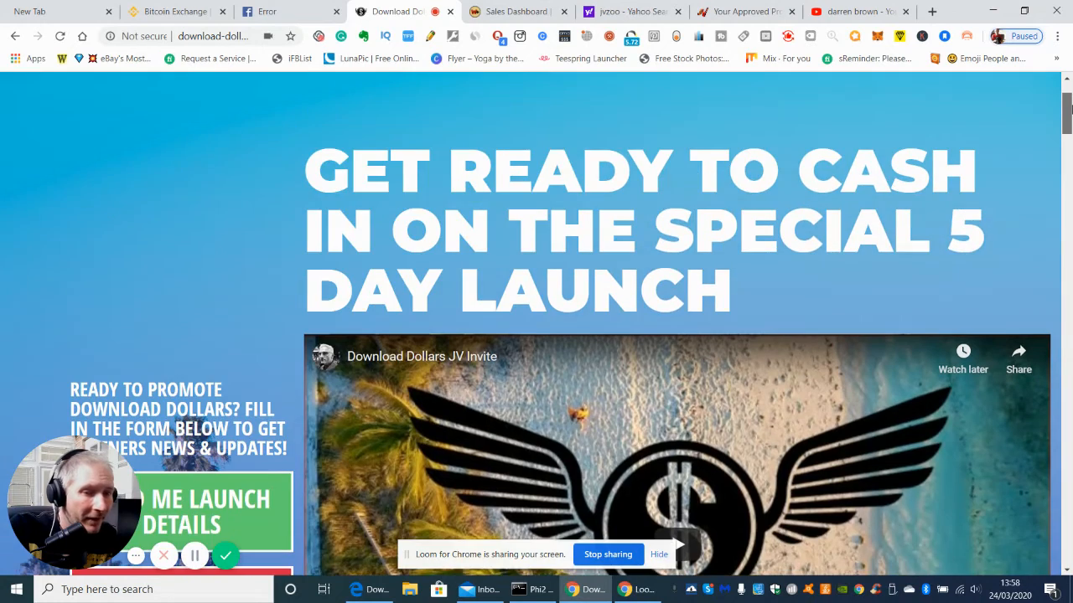
pyautogui.scroll(3)
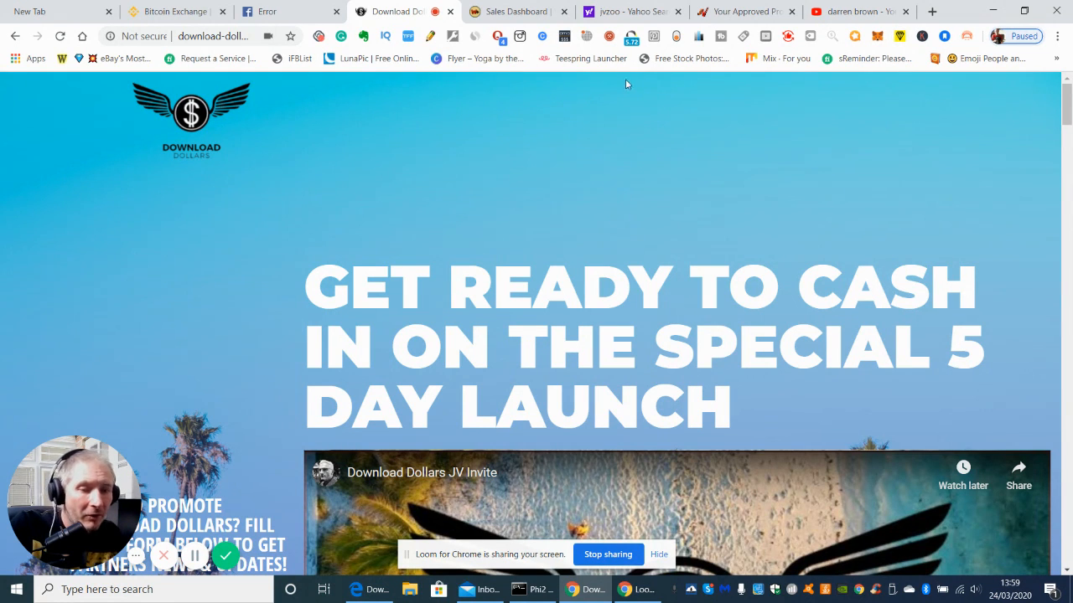
pyautogui.moveTo(226, 556)
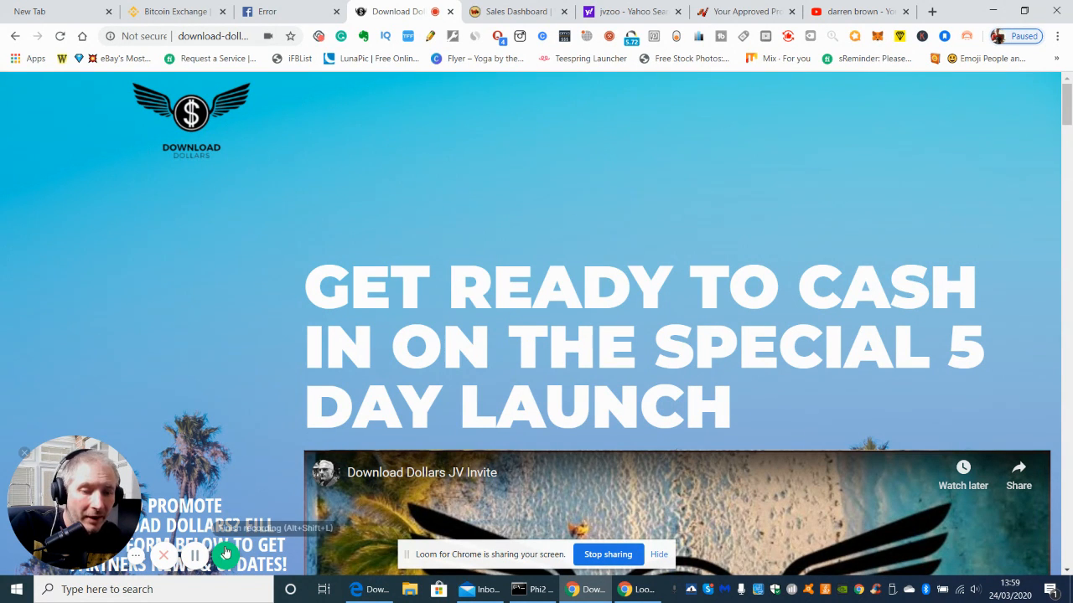